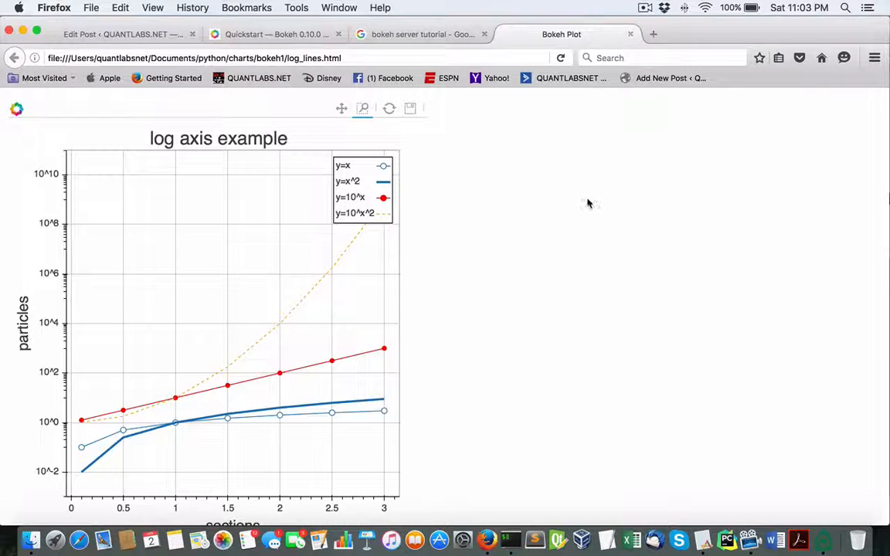
{"action": "mouse_move", "coordinate": [488, 452]}
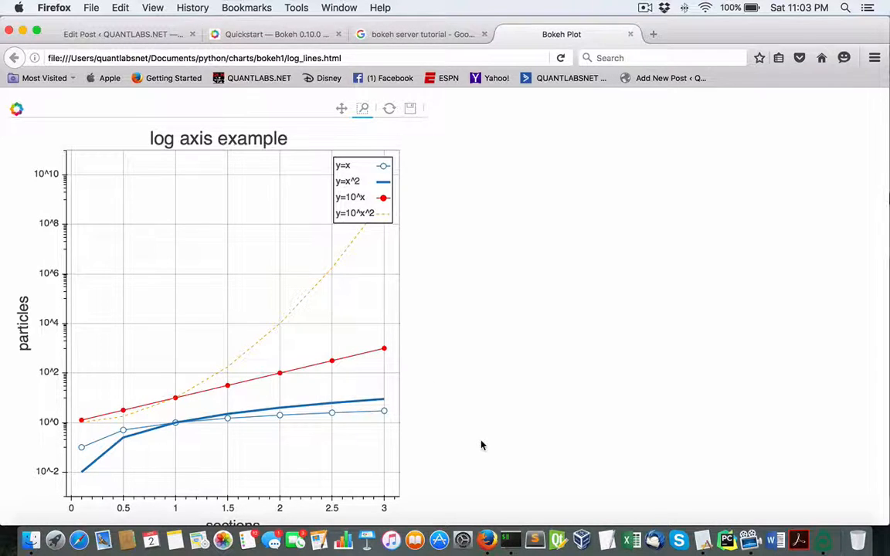
{"action": "mouse_move", "coordinate": [394, 241]}
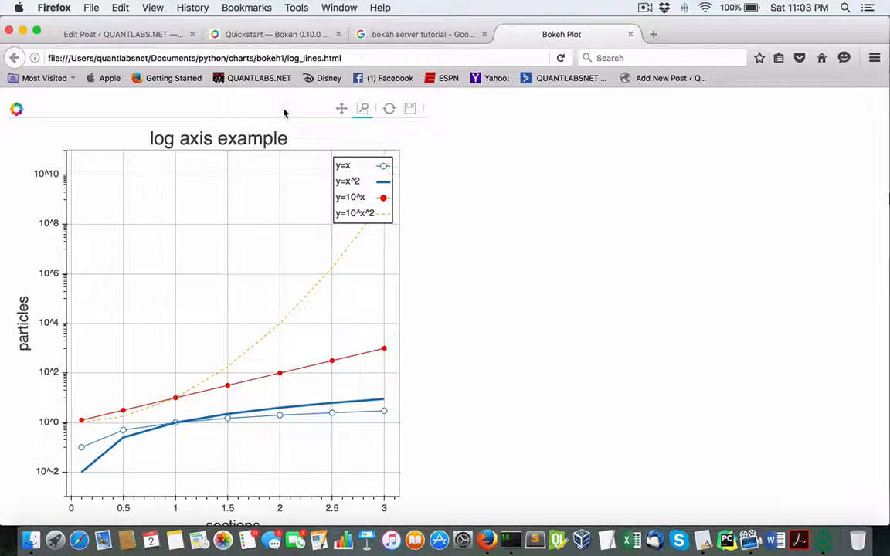
Read down the Quickstart page past the line and colour scatter examples to the linked panning gridplot
{"action": "left_click", "coordinate": [275, 34]}
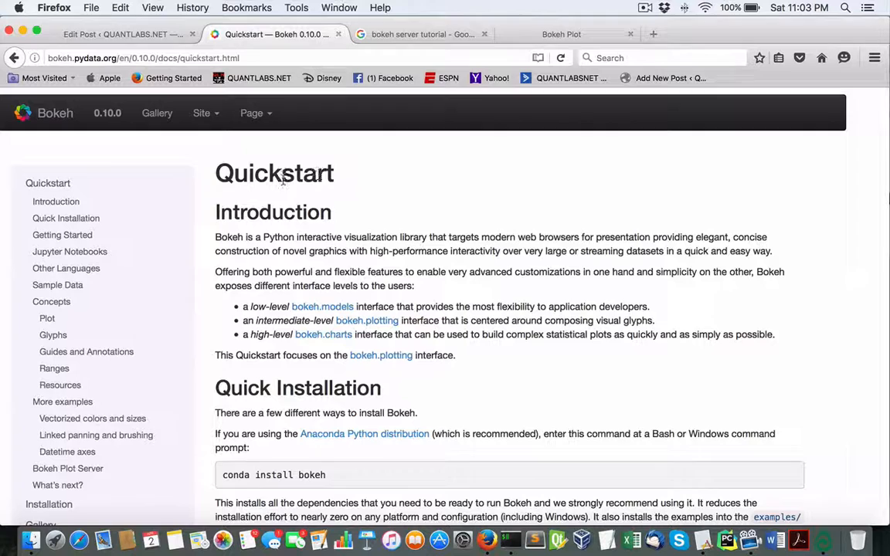
{"action": "double_click", "coordinate": [275, 173]}
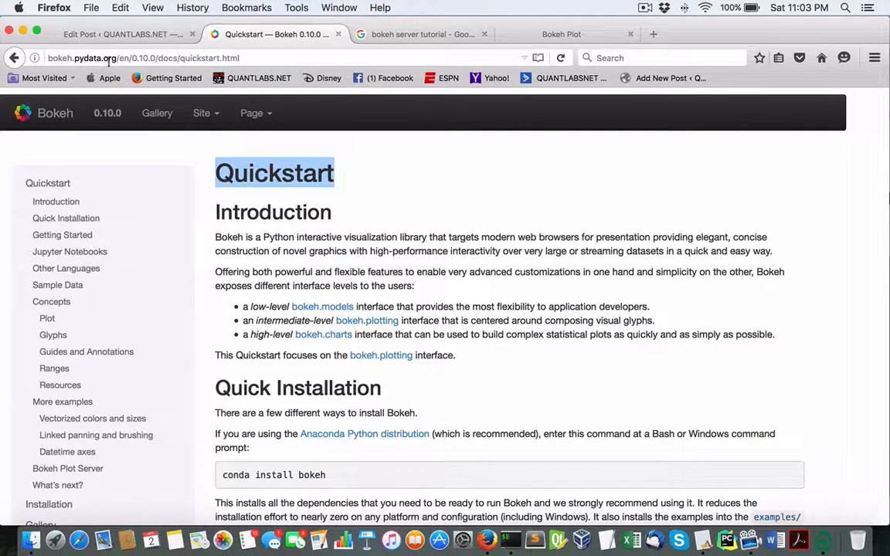
{"action": "scroll", "scroll_direction": "down", "scroll_amount": 3}
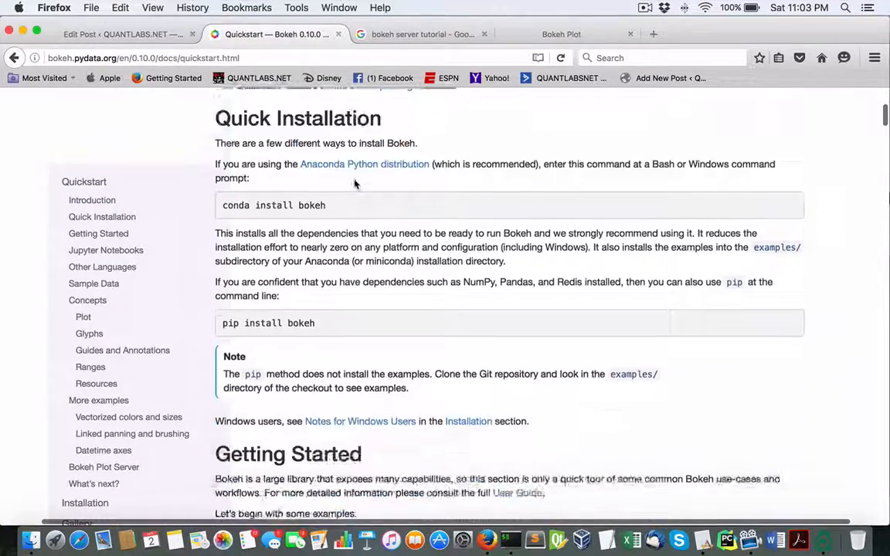
{"action": "scroll", "scroll_direction": "down", "scroll_amount": 3}
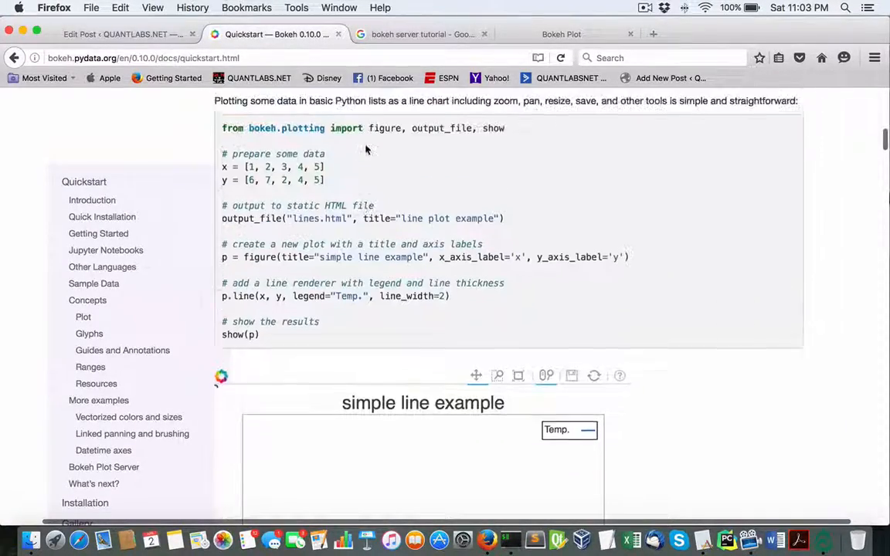
{"action": "scroll", "scroll_direction": "down", "scroll_amount": 3}
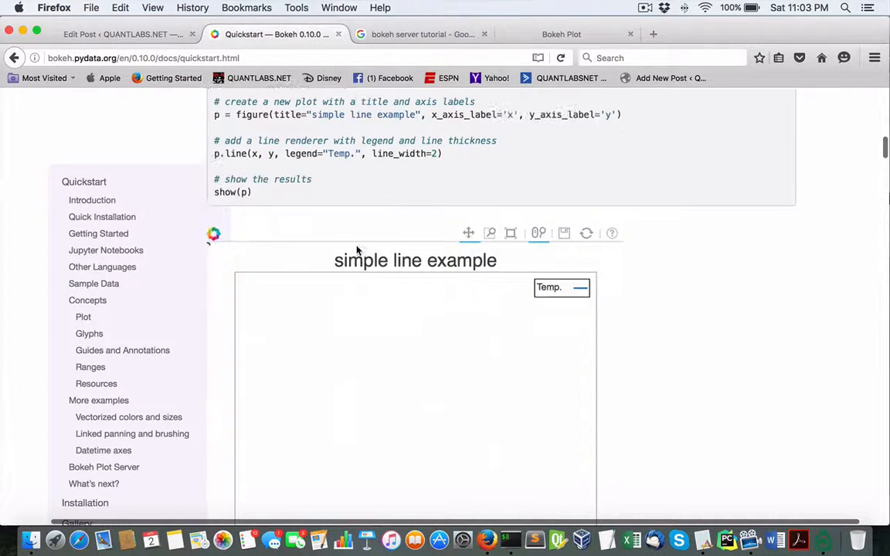
{"action": "mouse_move", "coordinate": [668, 320]}
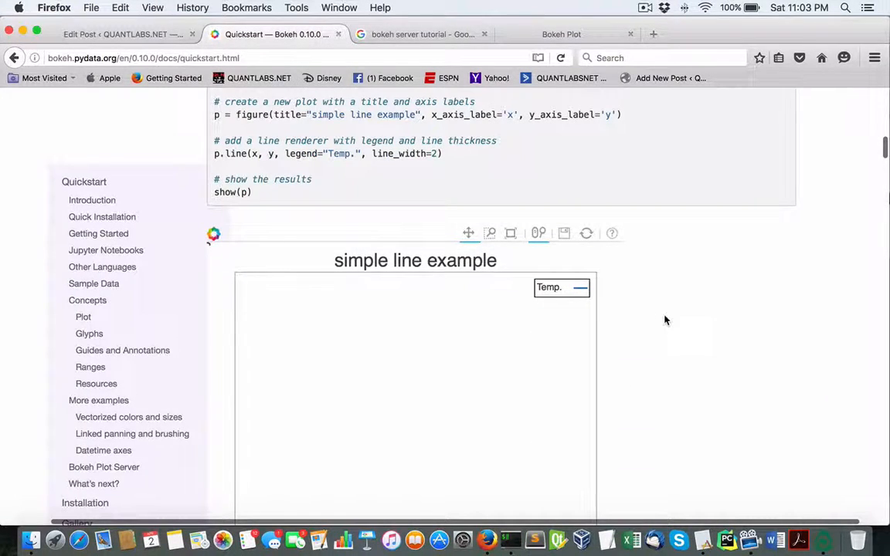
{"action": "scroll", "scroll_direction": "down", "scroll_amount": 3}
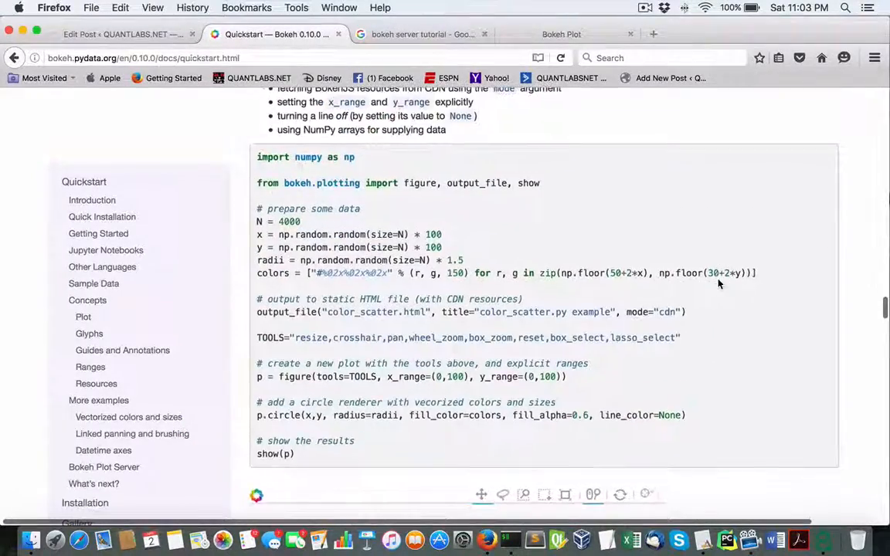
{"action": "scroll", "scroll_direction": "down", "scroll_amount": 3}
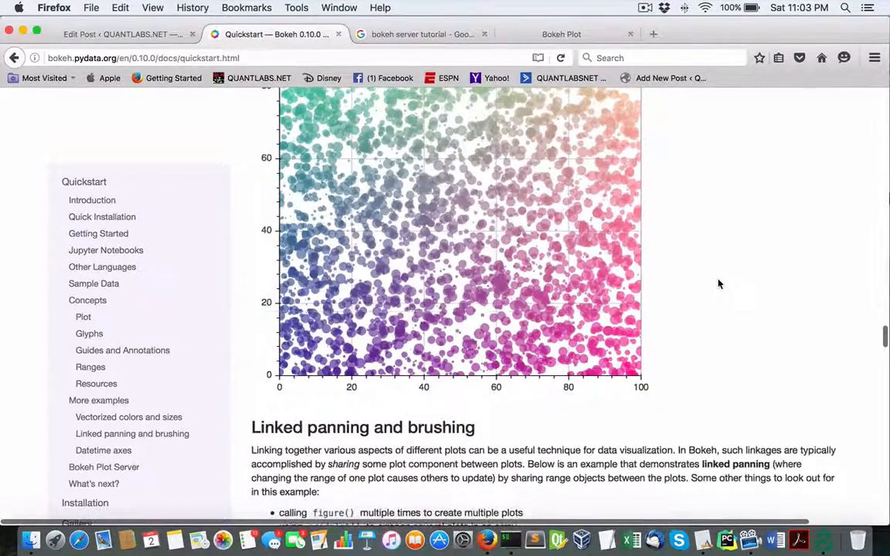
{"action": "scroll", "scroll_direction": "down", "scroll_amount": 3}
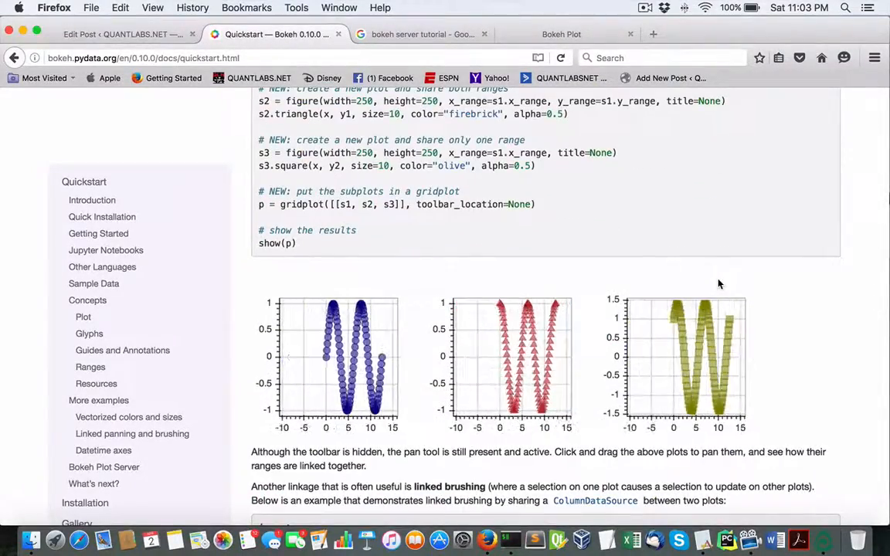
{"action": "mouse_move", "coordinate": [679, 541]}
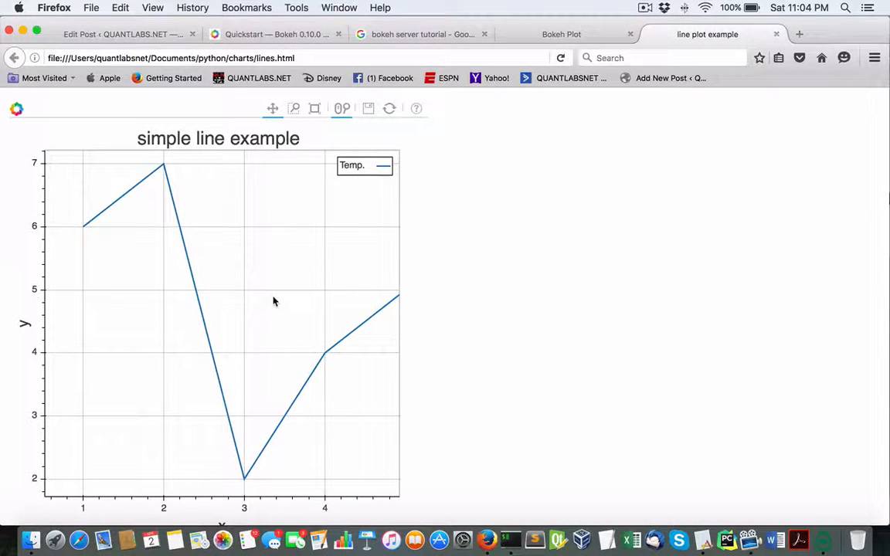
{"action": "mouse_move", "coordinate": [250, 158]}
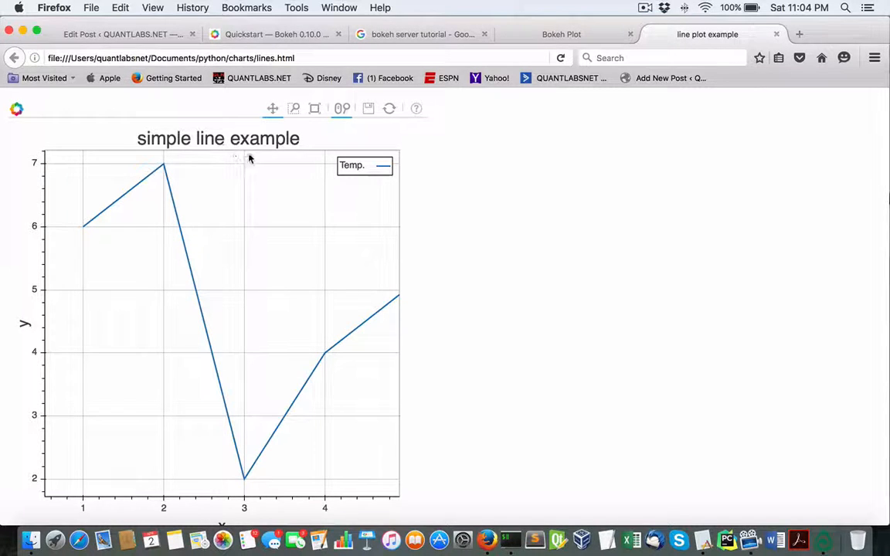
{"action": "mouse_move", "coordinate": [294, 108]}
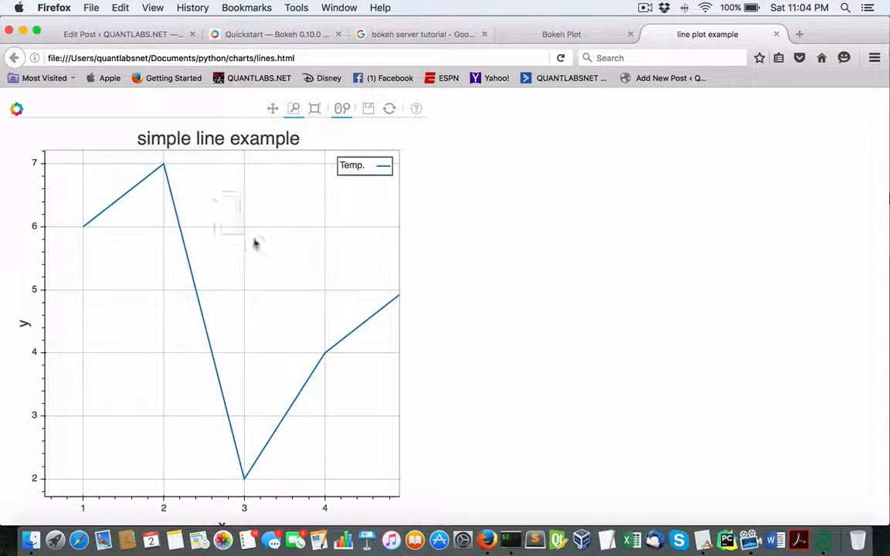
Box-zoom the local simple line plot into a small region, then reset it to the full line
{"action": "left_click", "coordinate": [389, 108]}
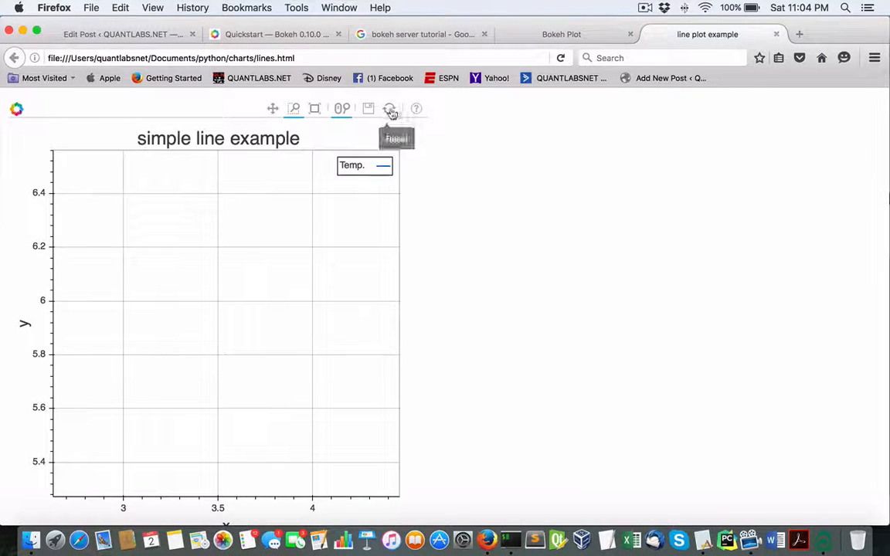
{"action": "left_click", "coordinate": [390, 108]}
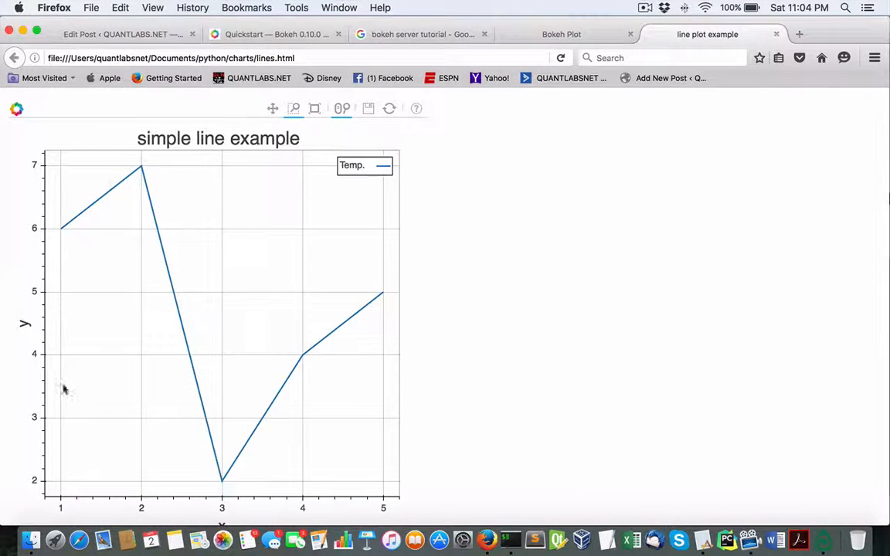
{"action": "mouse_move", "coordinate": [402, 428]}
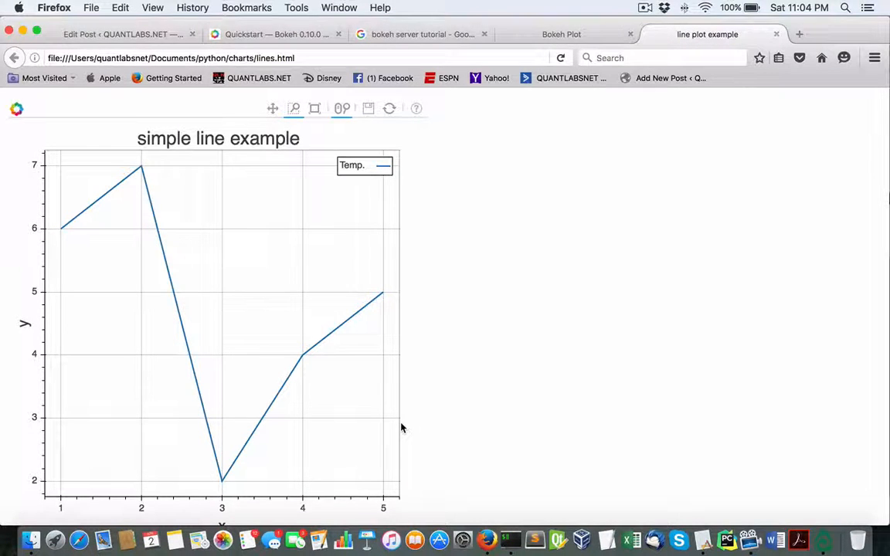
{"action": "mouse_move", "coordinate": [366, 541]}
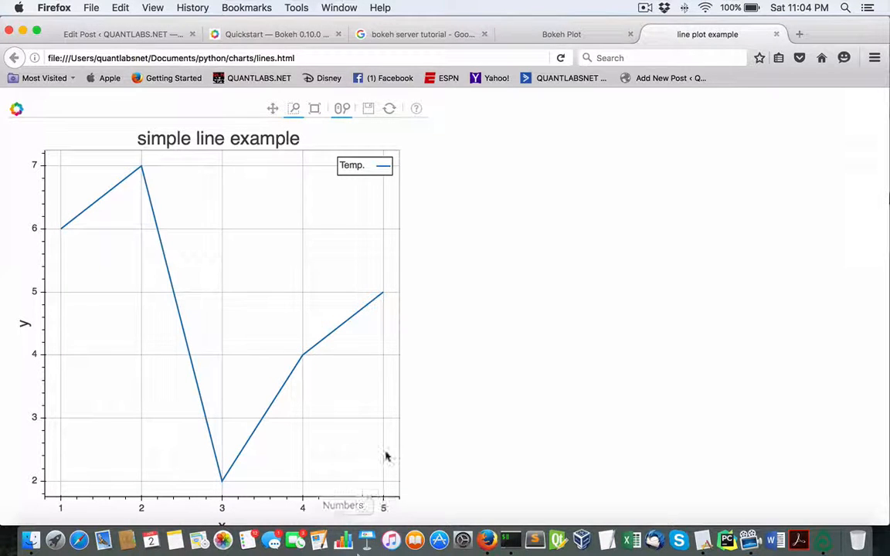
{"action": "mouse_move", "coordinate": [266, 405]}
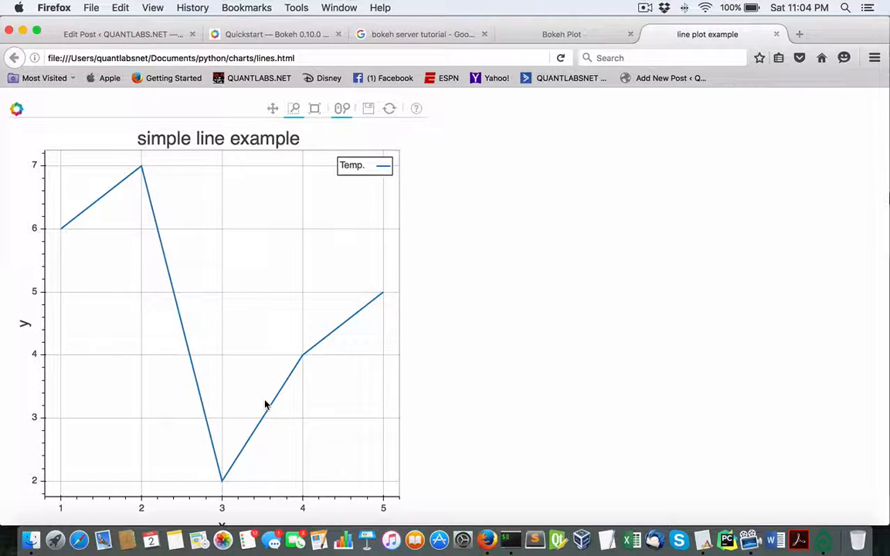
{"action": "mouse_move", "coordinate": [350, 155]}
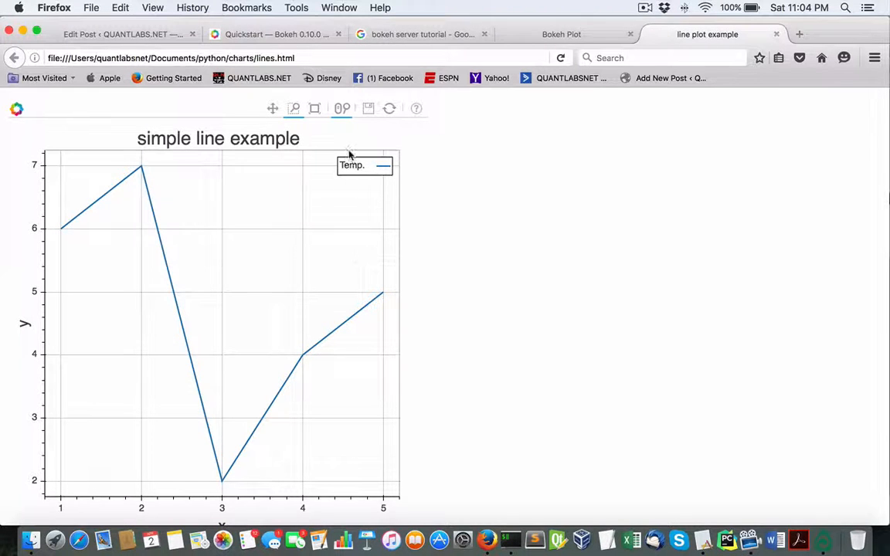
{"action": "mouse_move", "coordinate": [316, 108]}
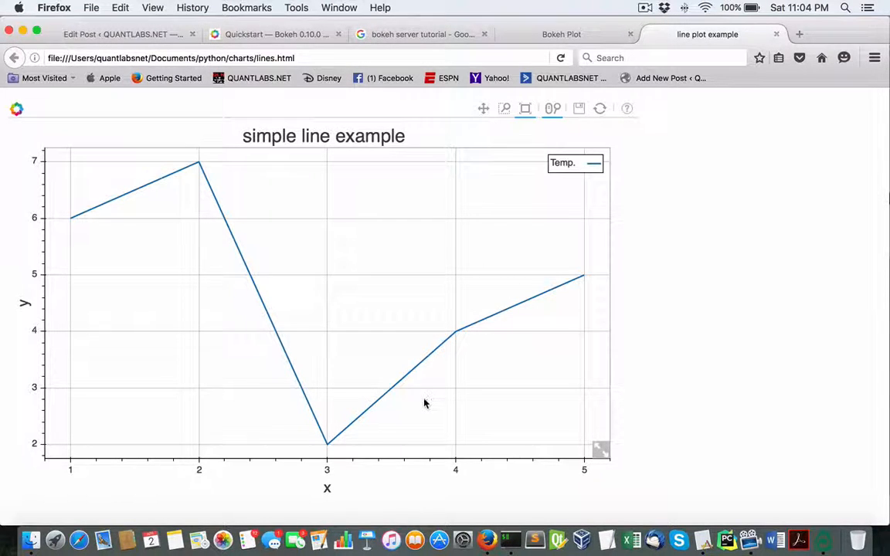
{"action": "mouse_move", "coordinate": [552, 108]}
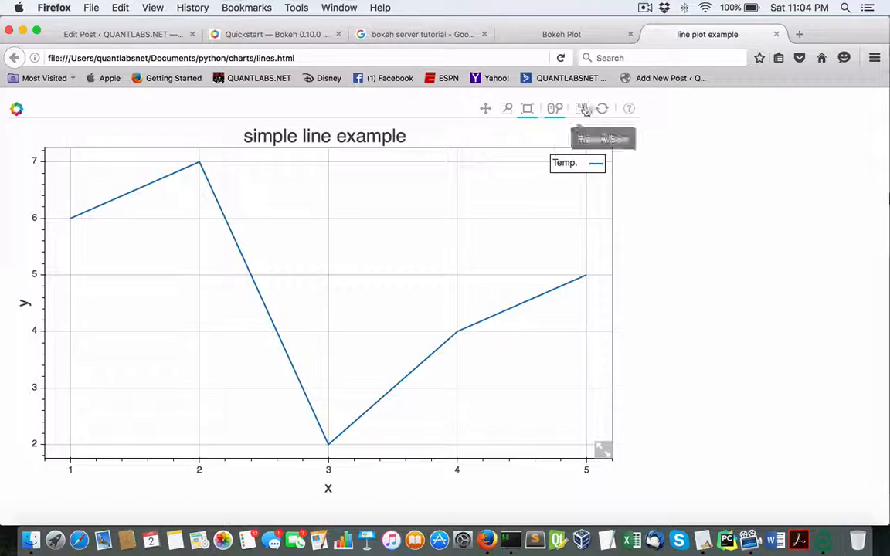
Show the line plot's PNG preview and bring up its image save options
{"action": "left_click", "coordinate": [582, 108]}
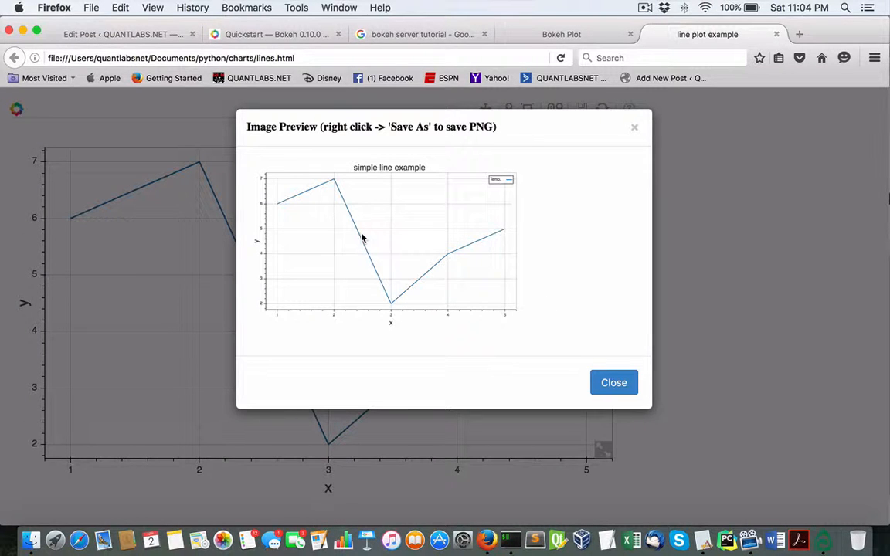
{"action": "right_click", "coordinate": [363, 238]}
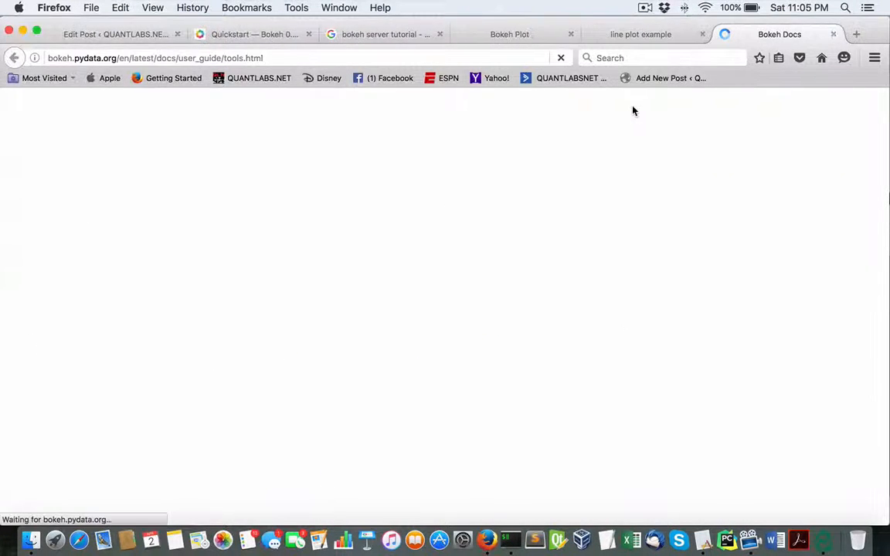
Return from the preview through the line and log axis plot pages to the Quickstart page
{"action": "left_click", "coordinate": [640, 34]}
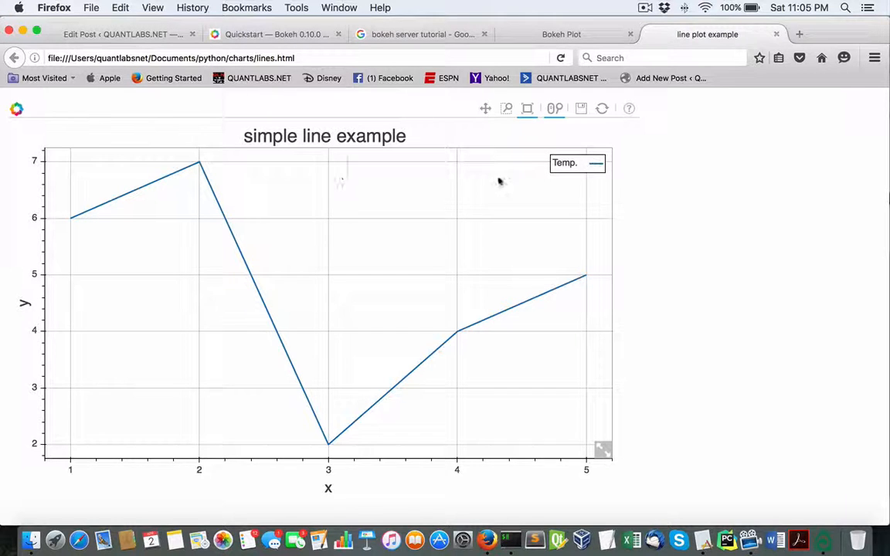
{"action": "left_click", "coordinate": [563, 34]}
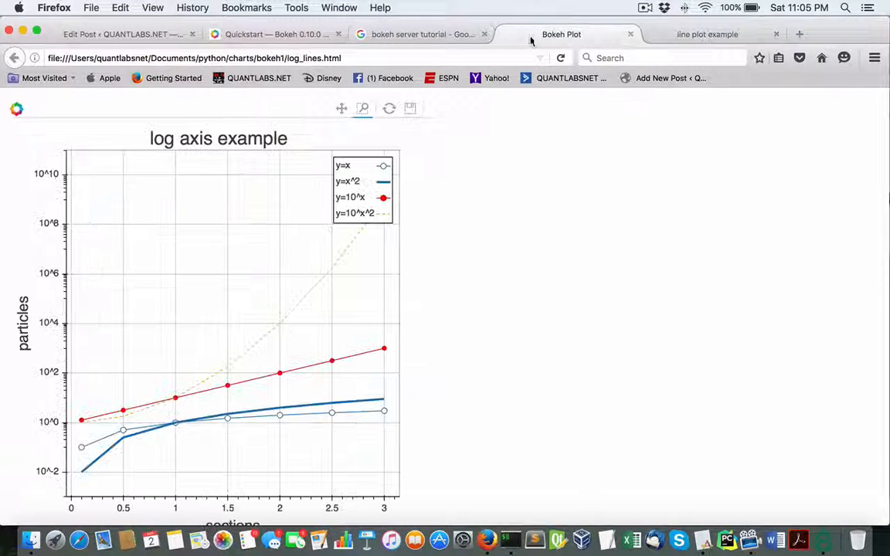
{"action": "left_click", "coordinate": [275, 34]}
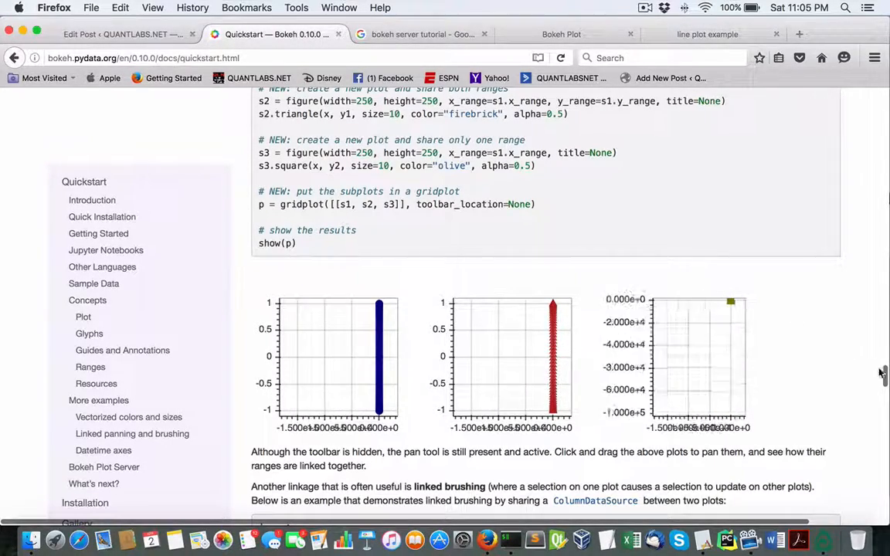
Reach the Datetime axes AAPL One-Month Average example, copy its code and move to Spyder
{"action": "scroll", "scroll_direction": "down", "scroll_amount": 3}
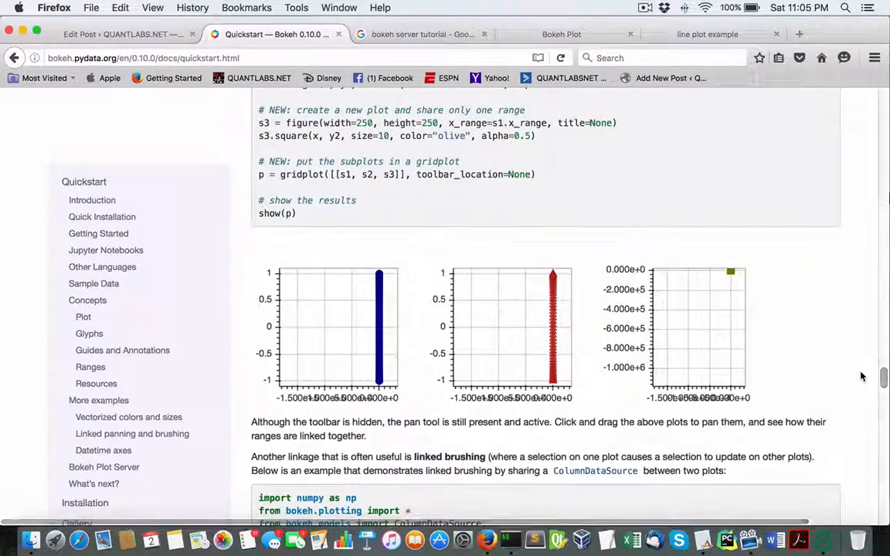
{"action": "scroll", "scroll_direction": "down", "scroll_amount": 3}
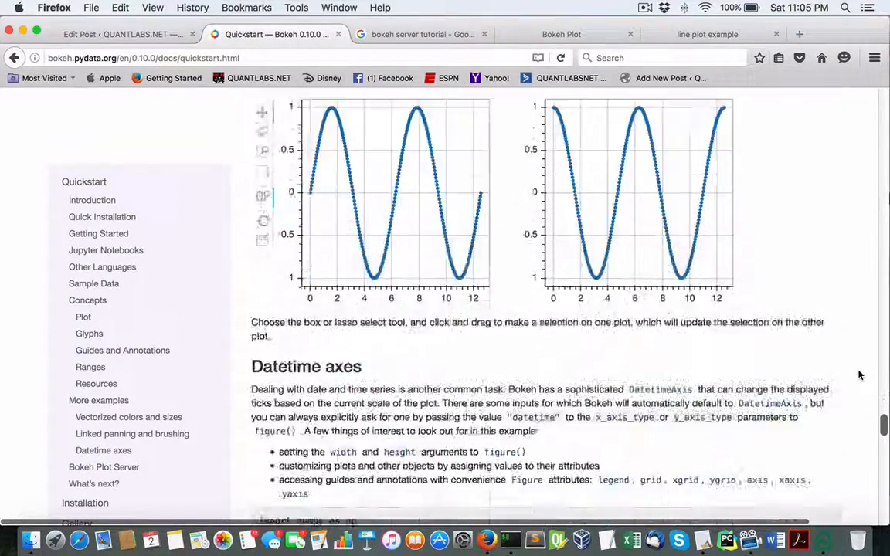
{"action": "scroll", "scroll_direction": "down", "scroll_amount": 3}
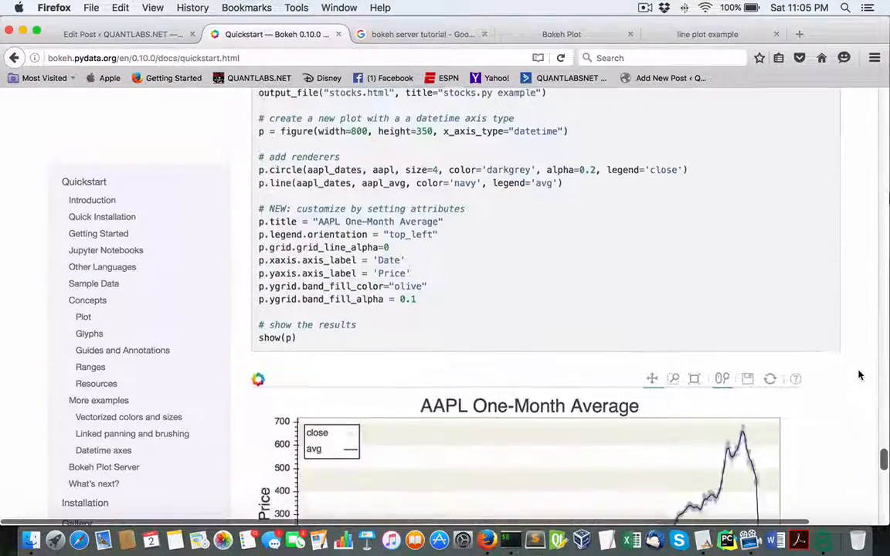
{"action": "scroll", "scroll_direction": "down", "scroll_amount": 3}
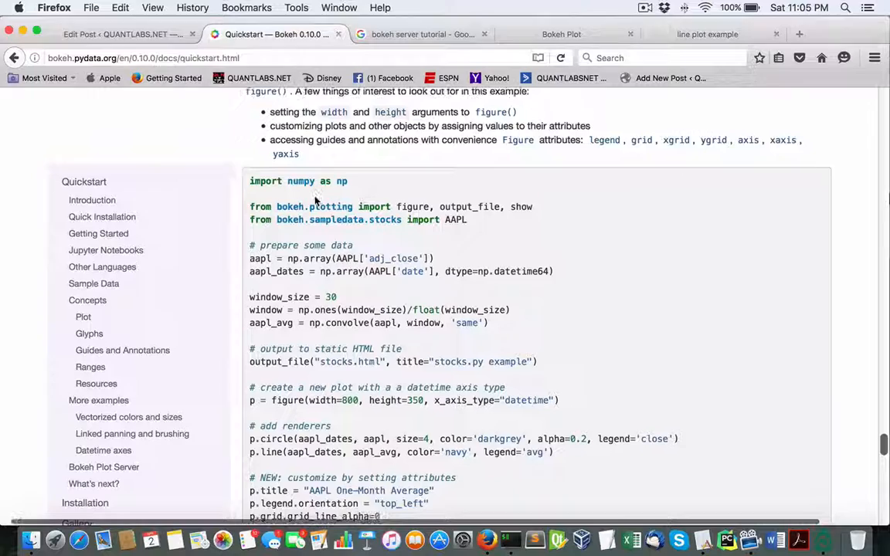
{"action": "scroll", "scroll_direction": "down", "scroll_amount": 3}
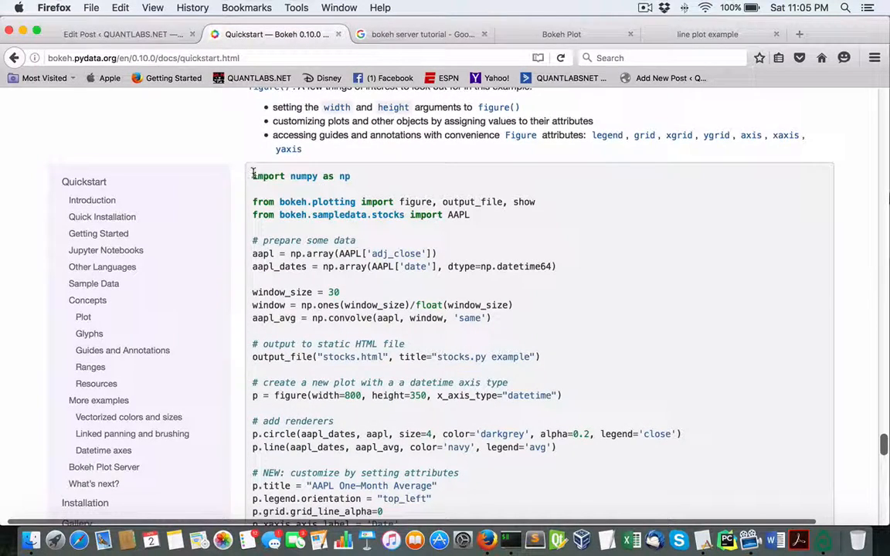
{"action": "scroll", "scroll_direction": "down", "scroll_amount": 3}
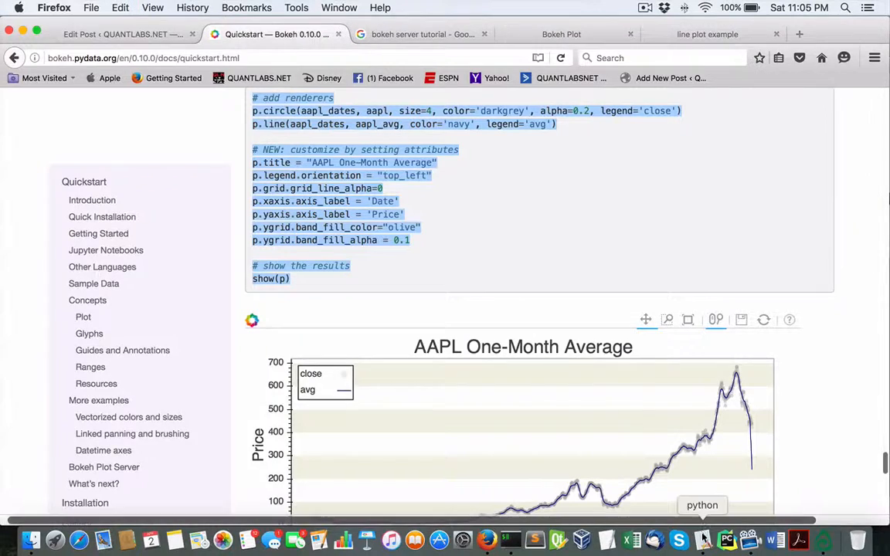
{"action": "left_click", "coordinate": [727, 541]}
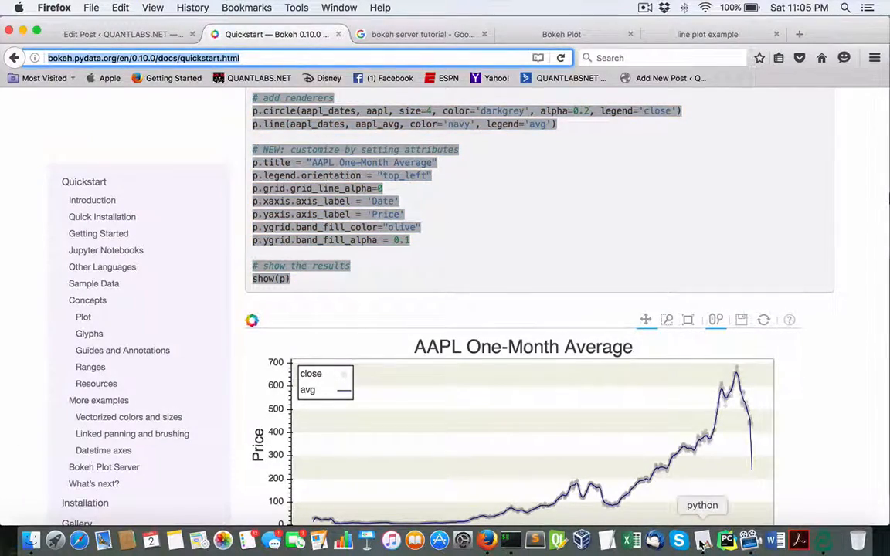
{"action": "left_click", "coordinate": [727, 540]}
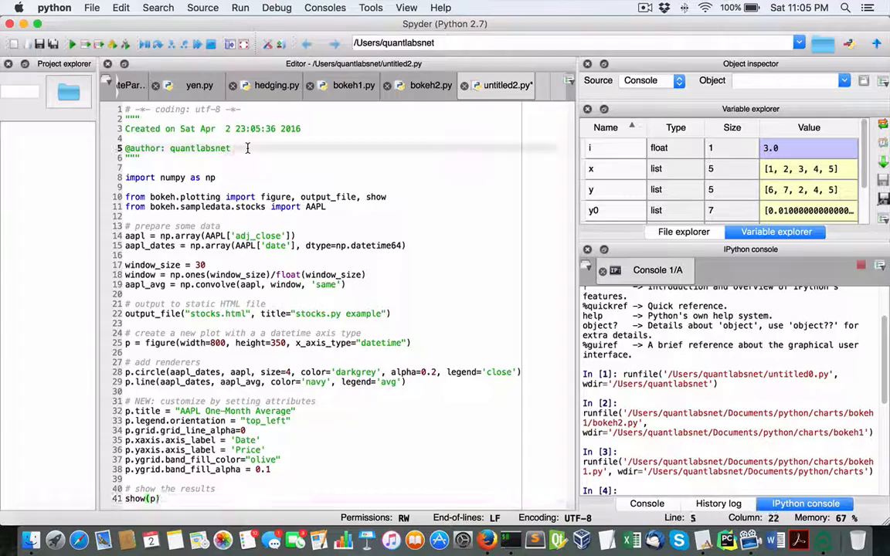
Save the pasted AAPL stocks script as bokeh-stocks in the charts folder
{"action": "type", "text": "http://bokeh.pydata.org/en/0.10.0/docs/quickstart.html"}
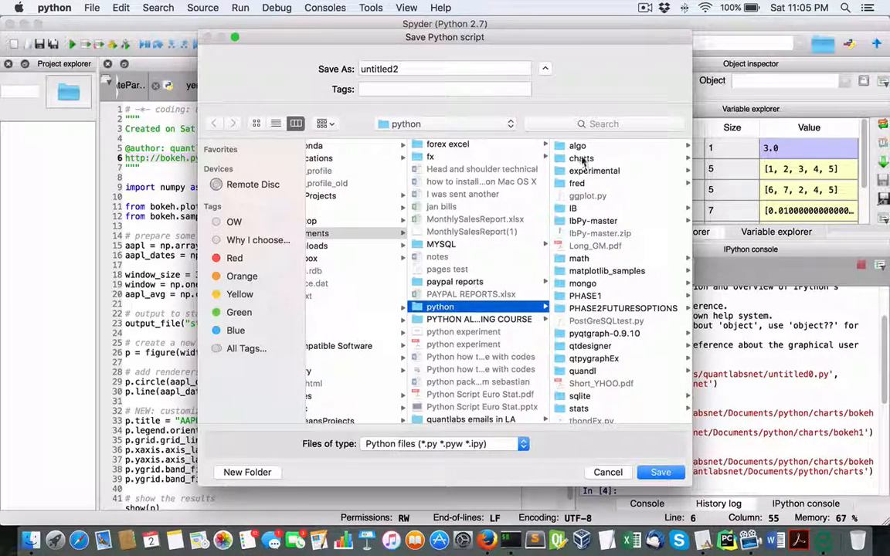
{"action": "left_click", "coordinate": [438, 158]}
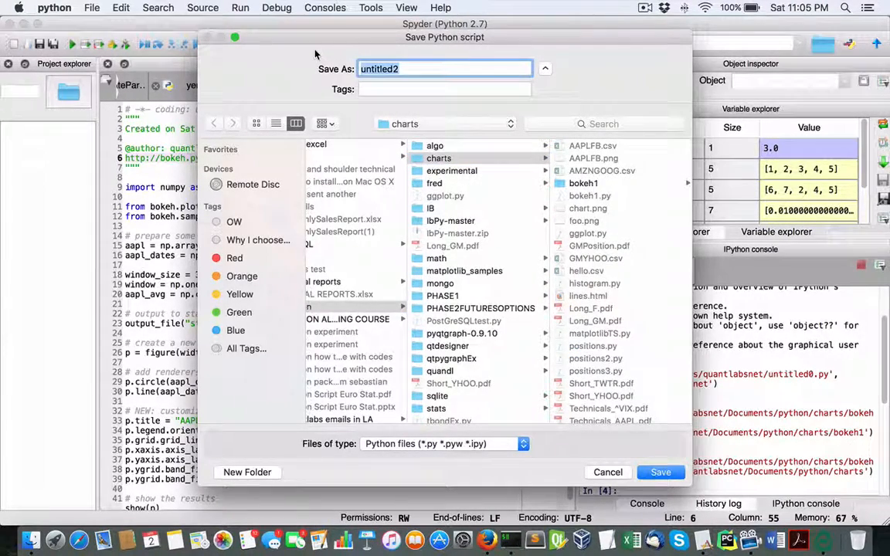
{"action": "type", "text": "bokeh"}
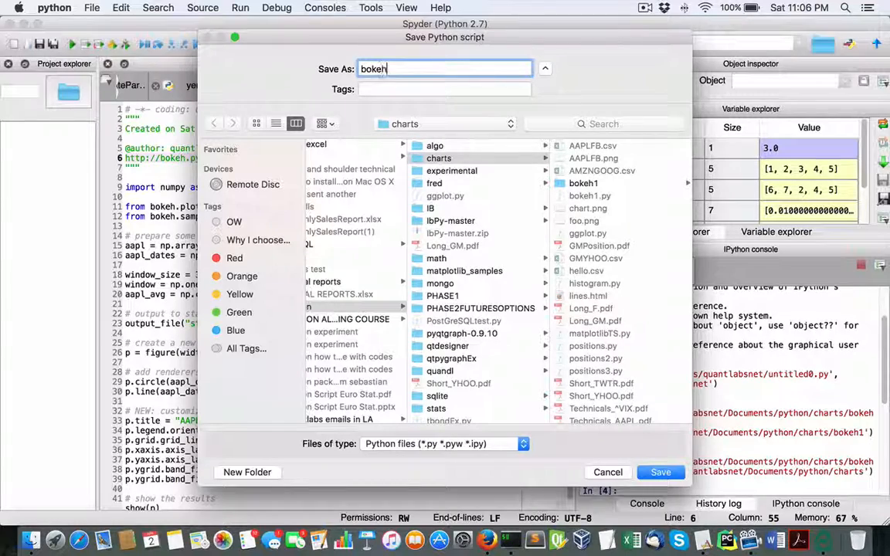
{"action": "type", "text": "-stocks"}
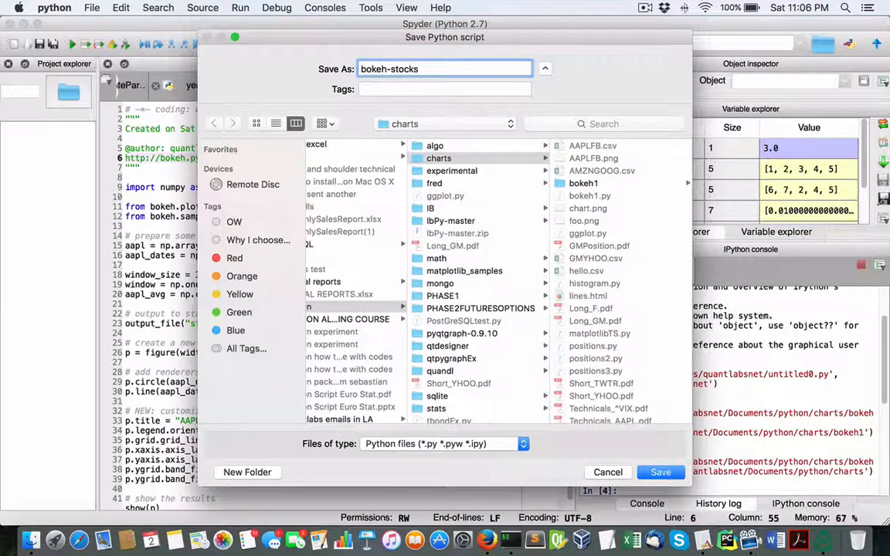
{"action": "left_click", "coordinate": [661, 473]}
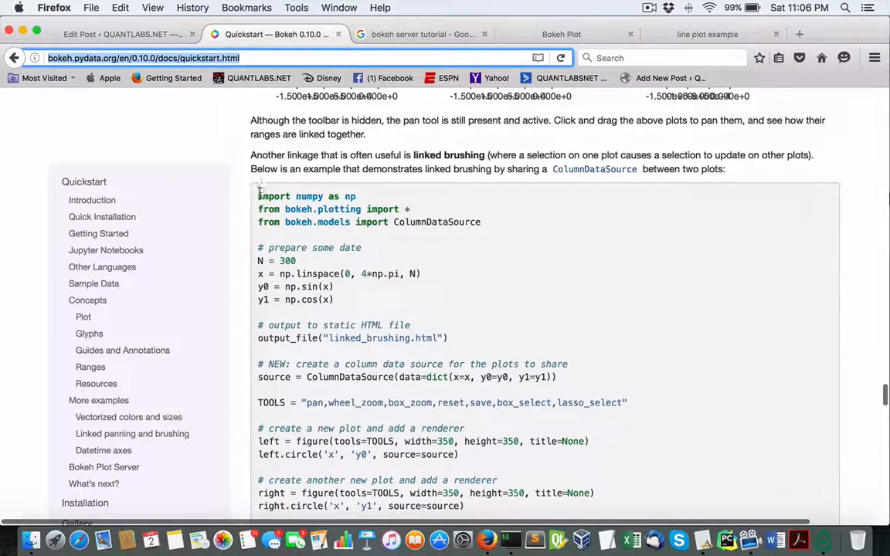
Scroll the Quickstart page down to the linked brushing example code
{"action": "scroll", "scroll_direction": "down", "scroll_amount": 3}
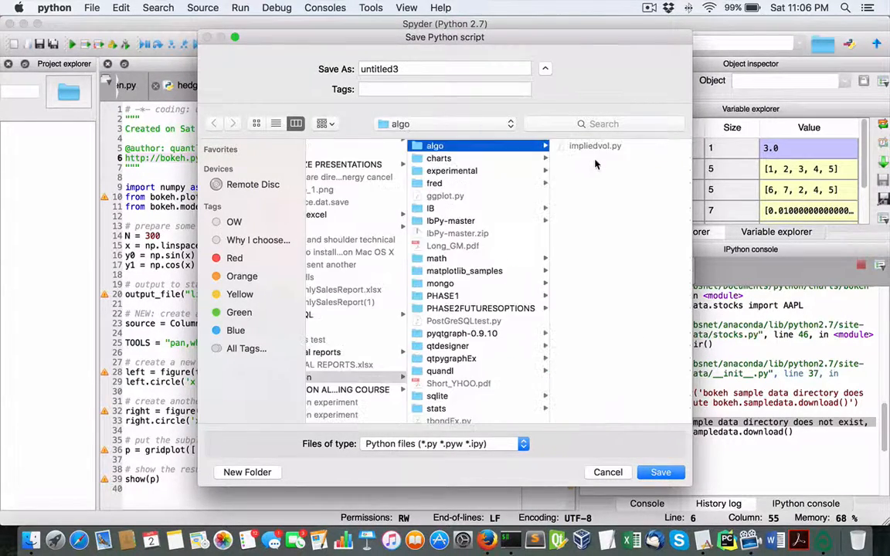
Save the linked-brushing script as bokeh3 in the charts folder
{"action": "left_click", "coordinate": [439, 157]}
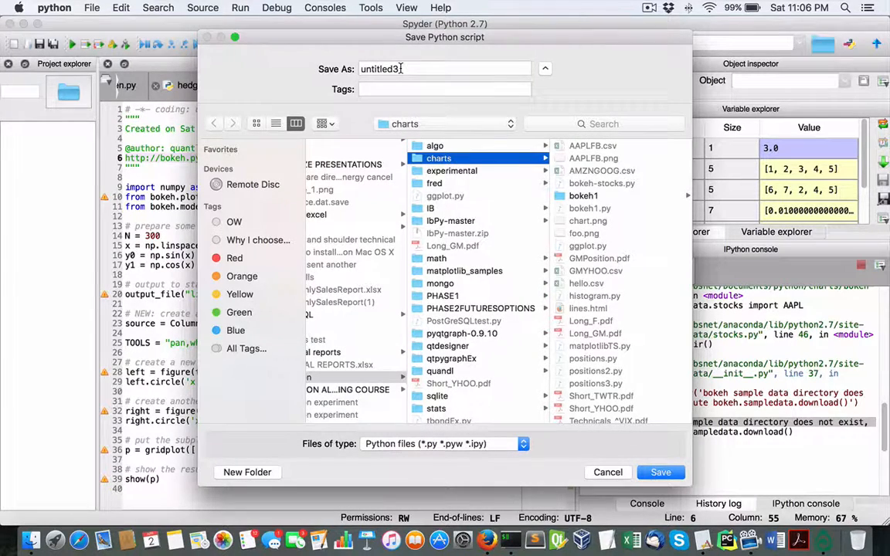
{"action": "type", "text": "bokeh3"}
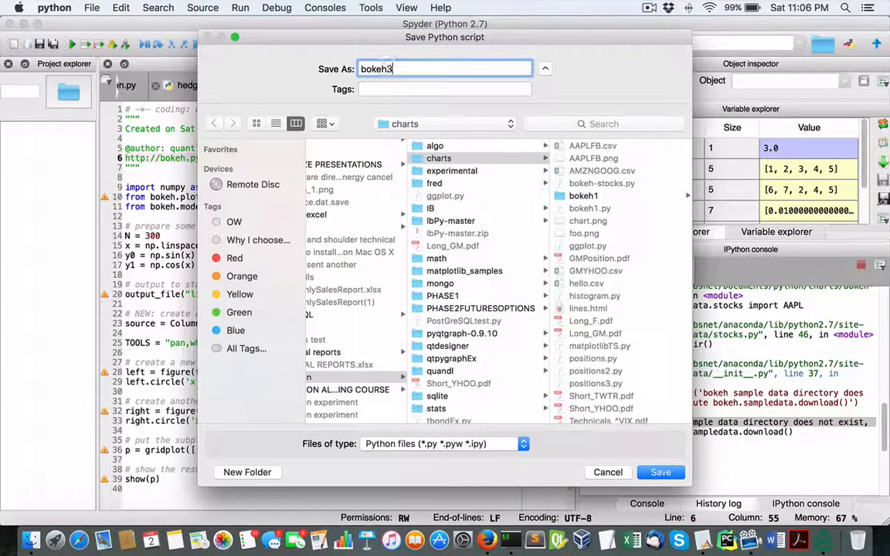
{"action": "left_click", "coordinate": [661, 473]}
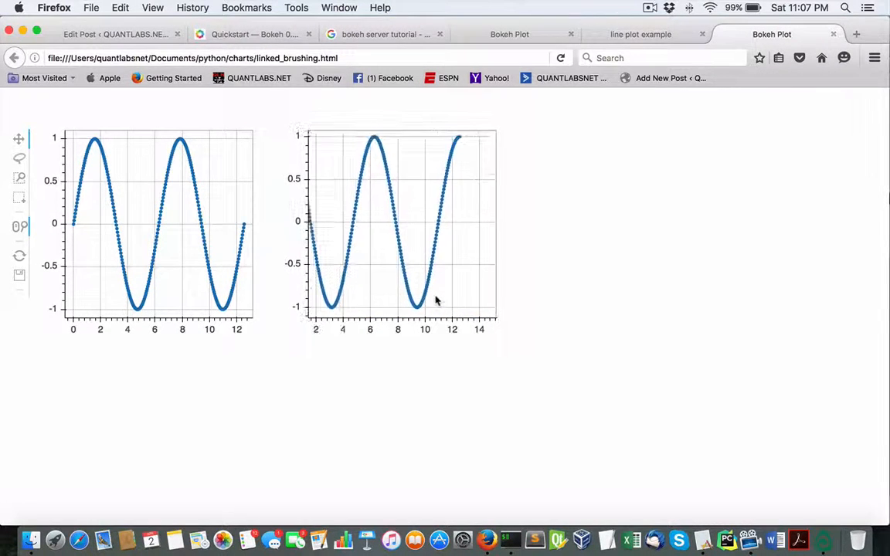
{"action": "mouse_move", "coordinate": [18, 198]}
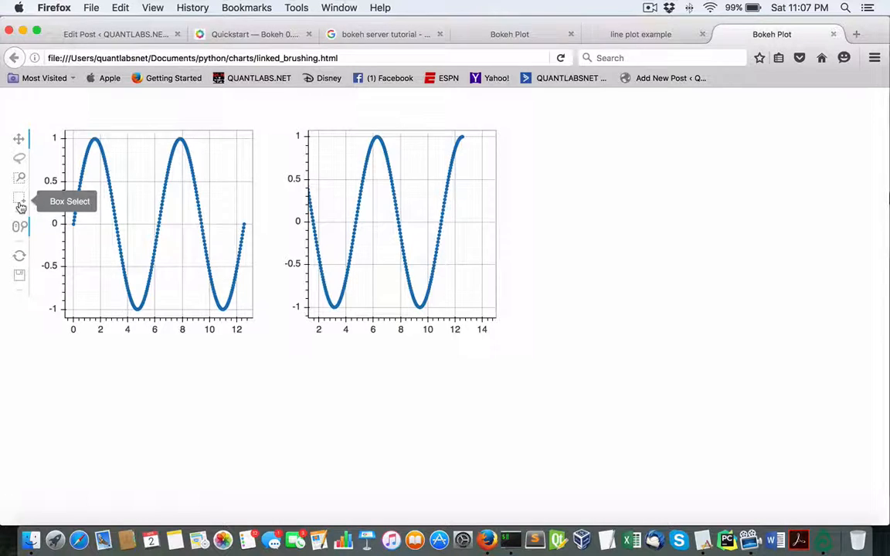
Box-select a patch of points on the left sine plot so they highlight on both linked plots
{"action": "left_click_drag", "start_coordinate": [337, 163], "coordinate": [475, 289]}
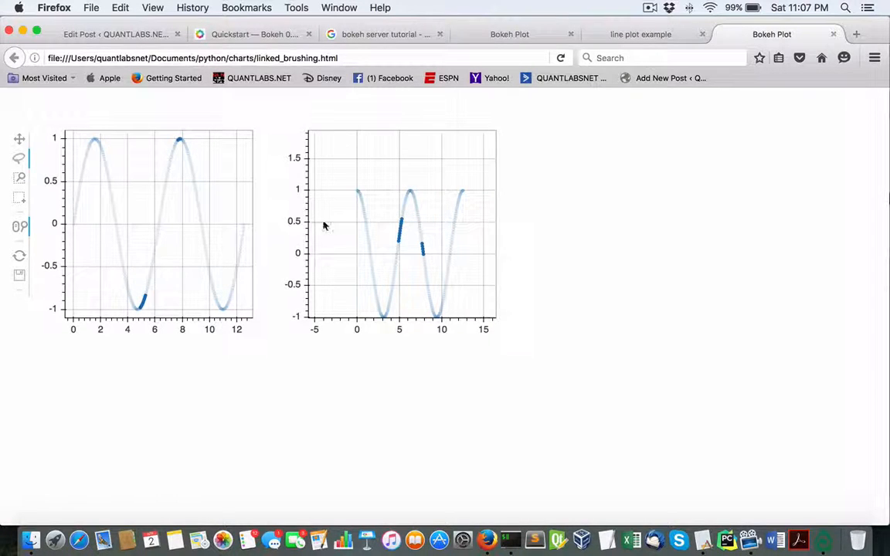
{"action": "mouse_move", "coordinate": [18, 142]}
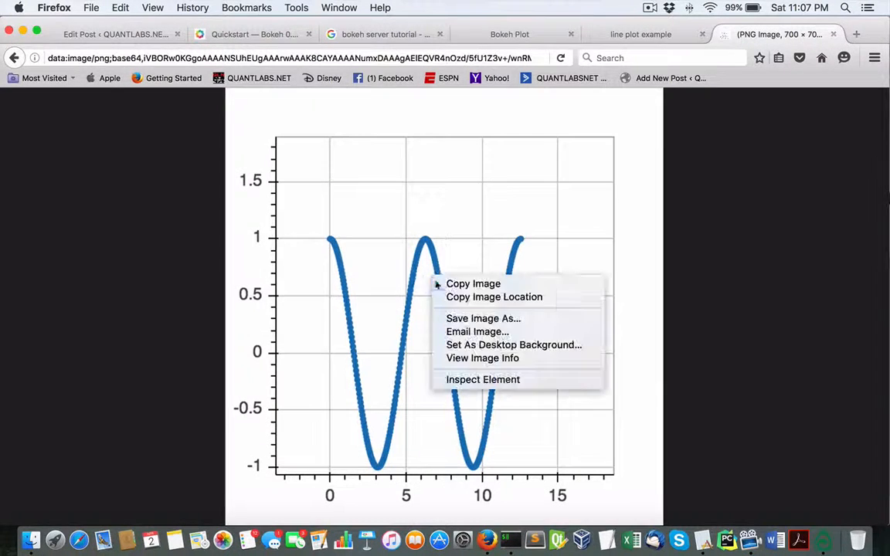
Save the sine plot image to disk as a PNG with bokeh3 prefixed to its file name
{"action": "left_click", "coordinate": [482, 318]}
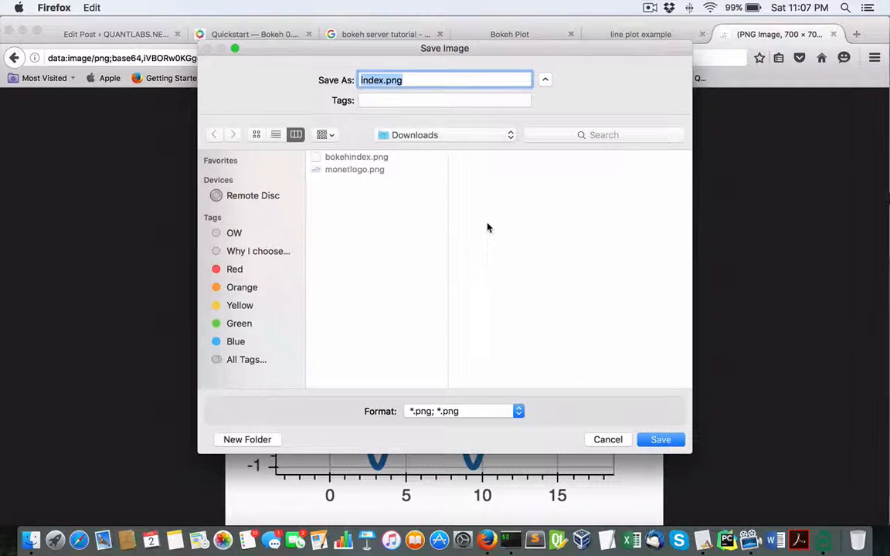
{"action": "left_click", "coordinate": [358, 80]}
{"action": "type", "text": "bokeh2"}
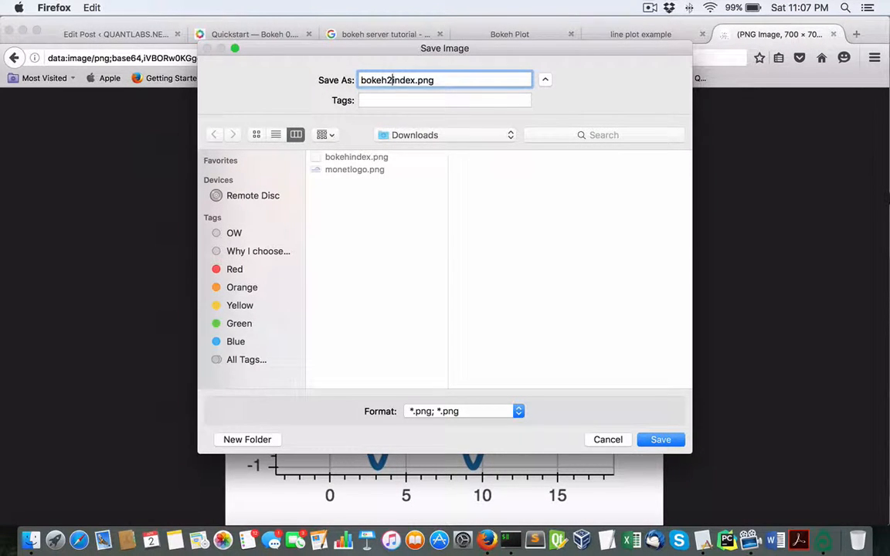
{"action": "left_click", "coordinate": [609, 439]}
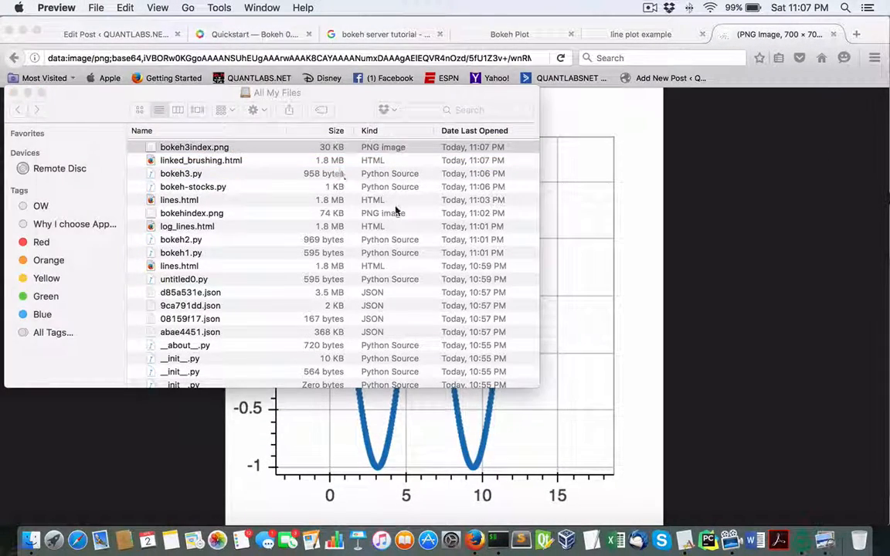
{"action": "left_click", "coordinate": [195, 147]}
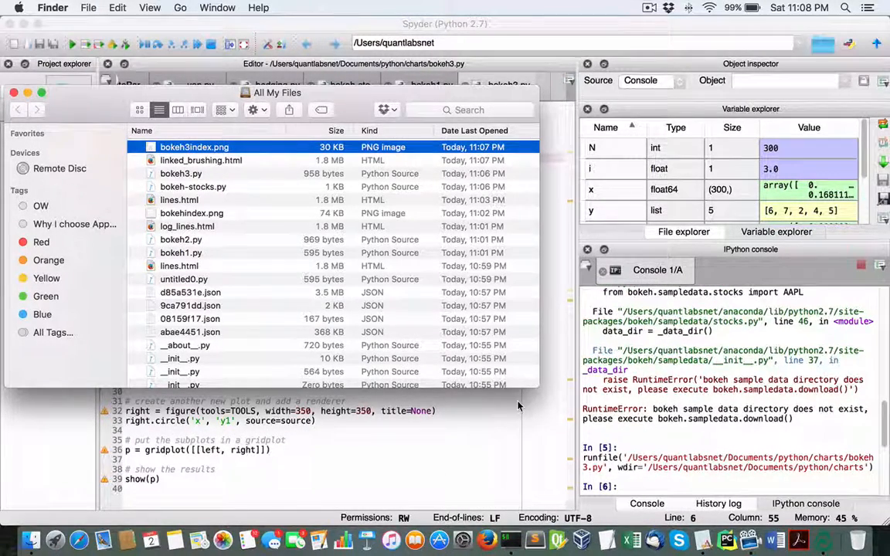
{"action": "mouse_move", "coordinate": [509, 284]}
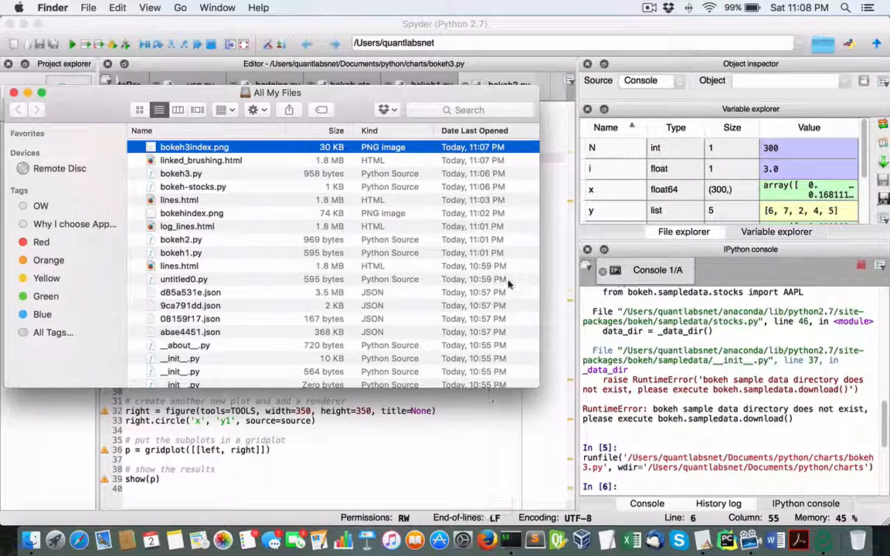